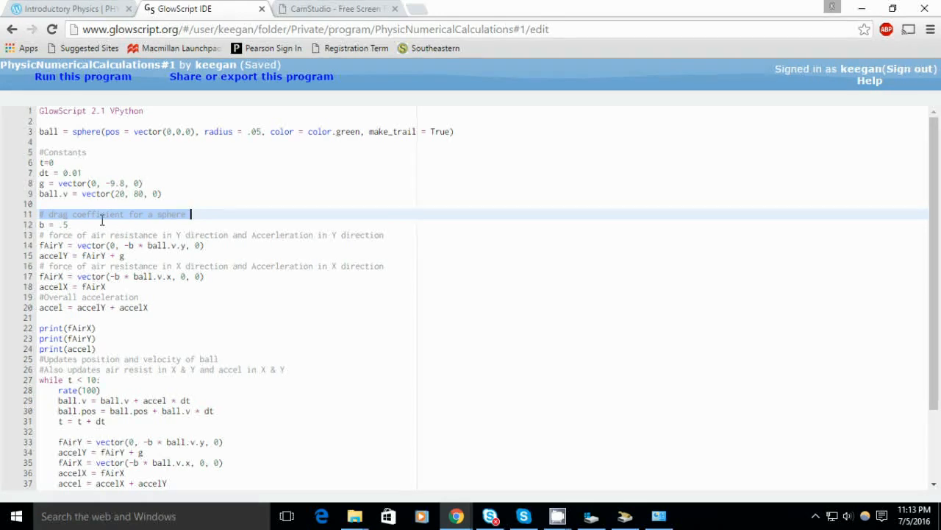
- Point out the drag coefficient comment and the y- and x-direction air resistance lines
{"action": "left_click", "coordinate": [66, 225]}
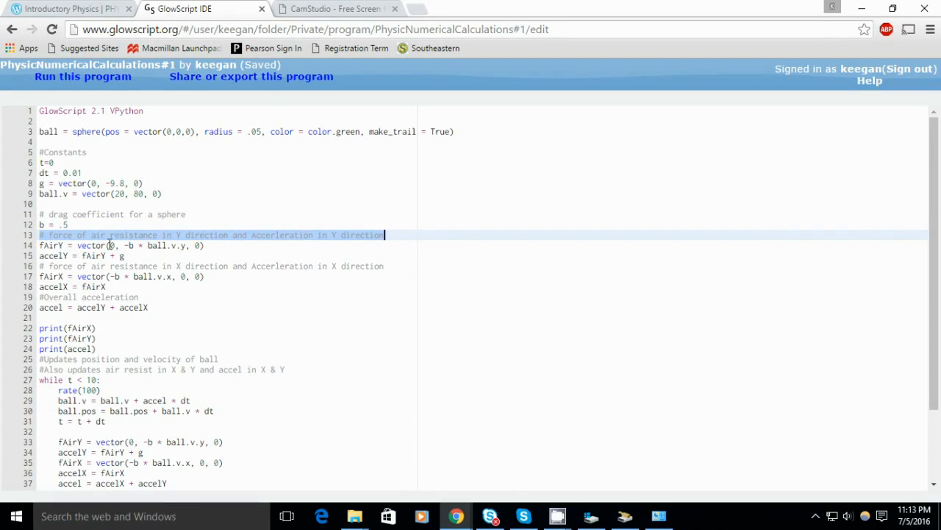
{"action": "left_click", "coordinate": [109, 256]}
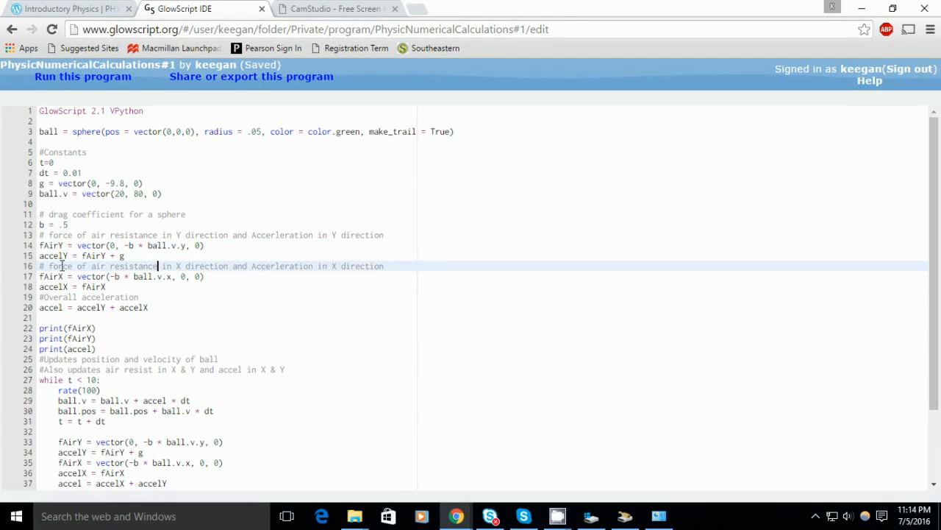
{"action": "left_click", "coordinate": [138, 297]}
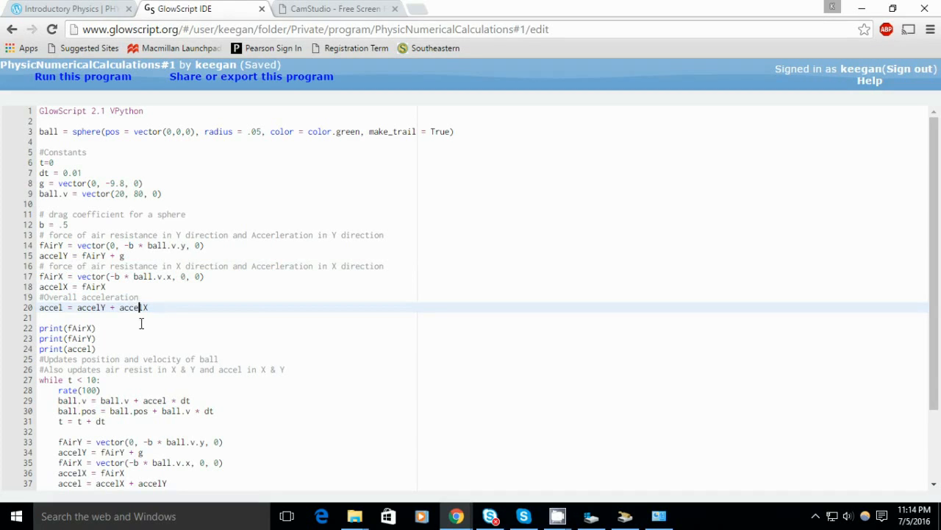
{"action": "scroll", "scroll_direction": "down", "scroll_amount": 3}
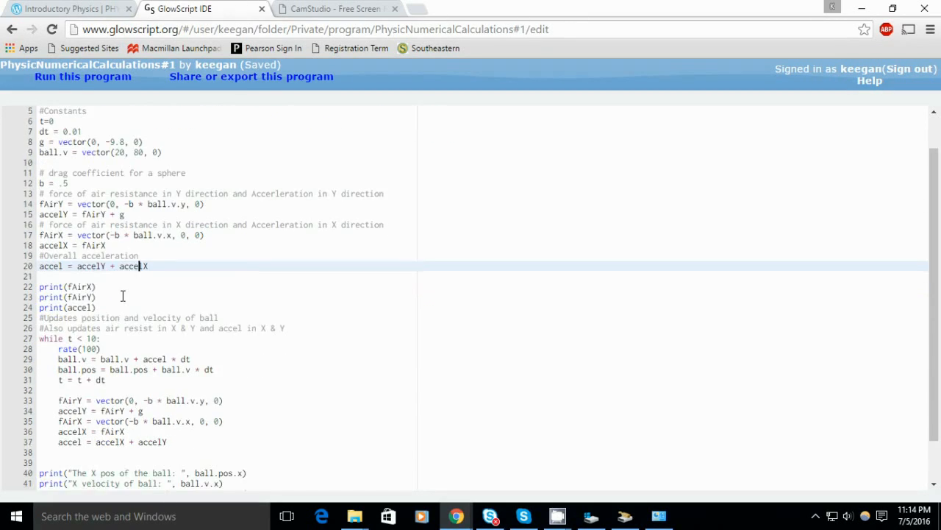
{"action": "scroll", "scroll_direction": "down", "scroll_amount": 3}
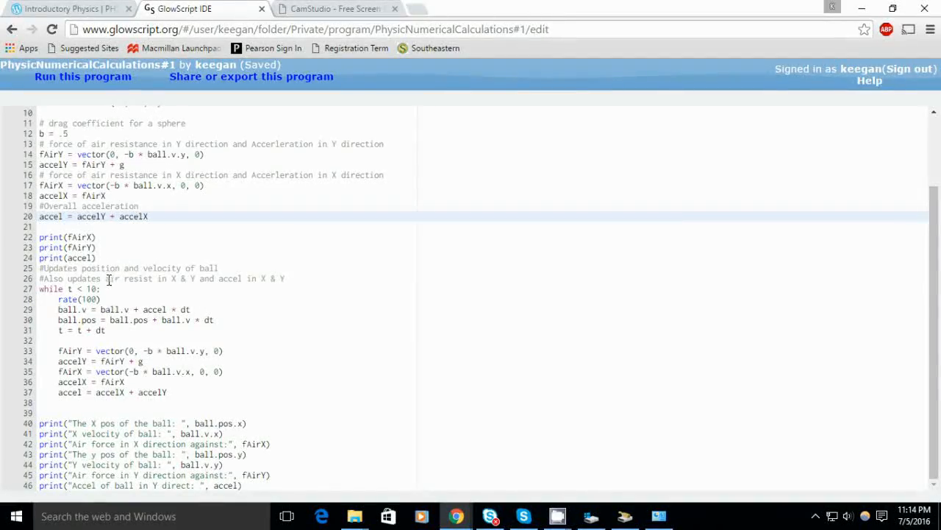
- Highlight the position and velocity update loop, then run with the ball at rest
{"action": "left_click_drag", "start_coordinate": [99, 288], "coordinate": [167, 392]}
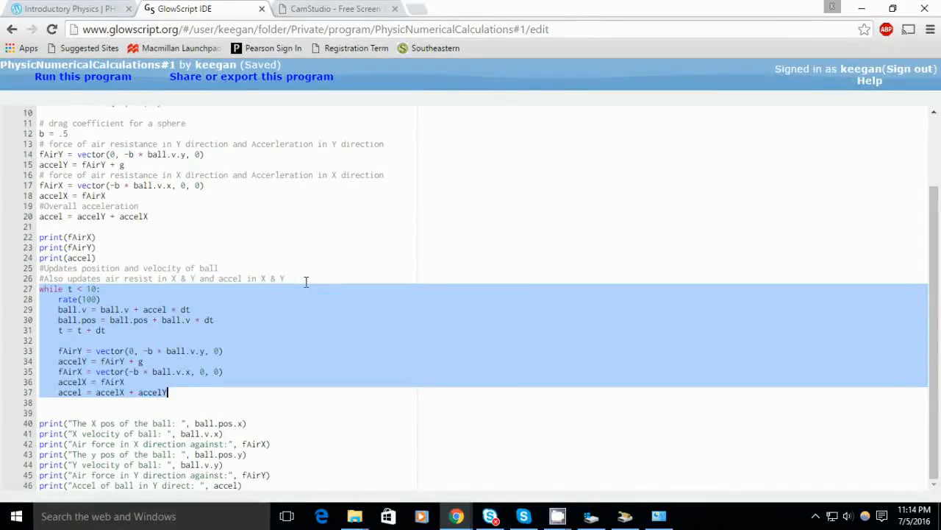
{"action": "mouse_move", "coordinate": [197, 331]}
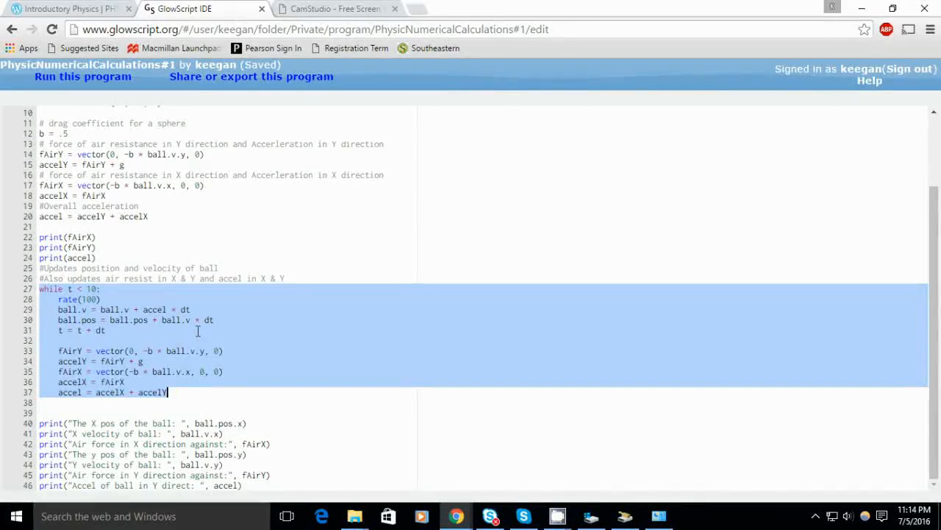
{"action": "scroll", "scroll_direction": "up", "scroll_amount": 3}
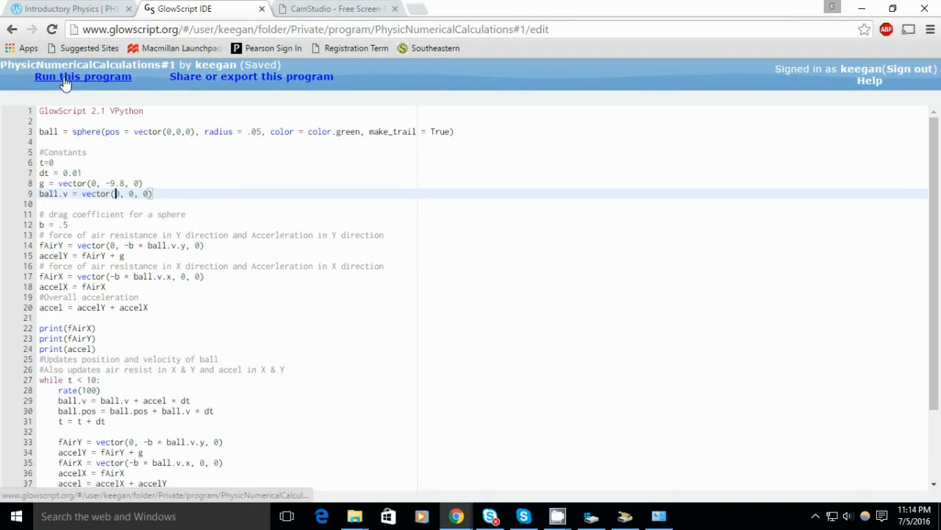
{"action": "left_click", "coordinate": [83, 77]}
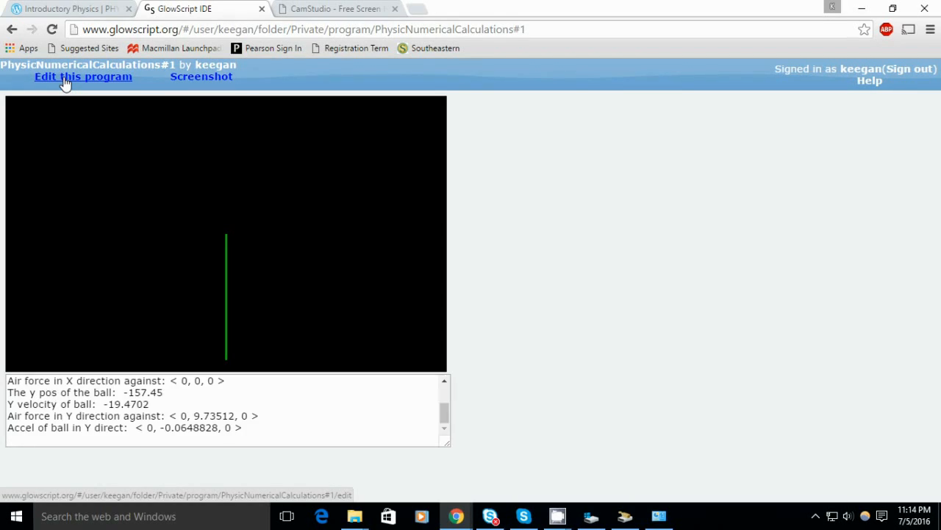
- Comment that starting at (0, 0, 0) reaches terminal velocity 19.4 m/s, and set ball.v's y to 60
{"action": "left_click", "coordinate": [83, 77]}
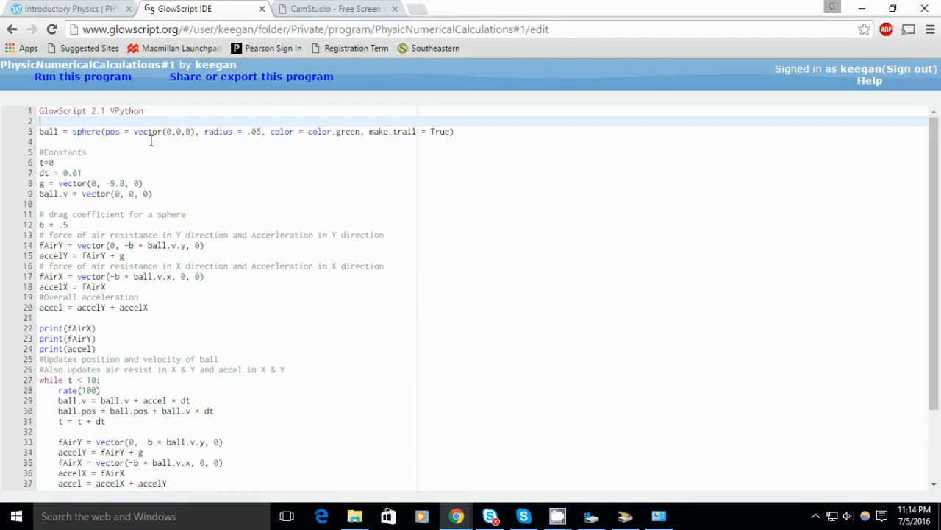
{"action": "left_click", "coordinate": [153, 194]}
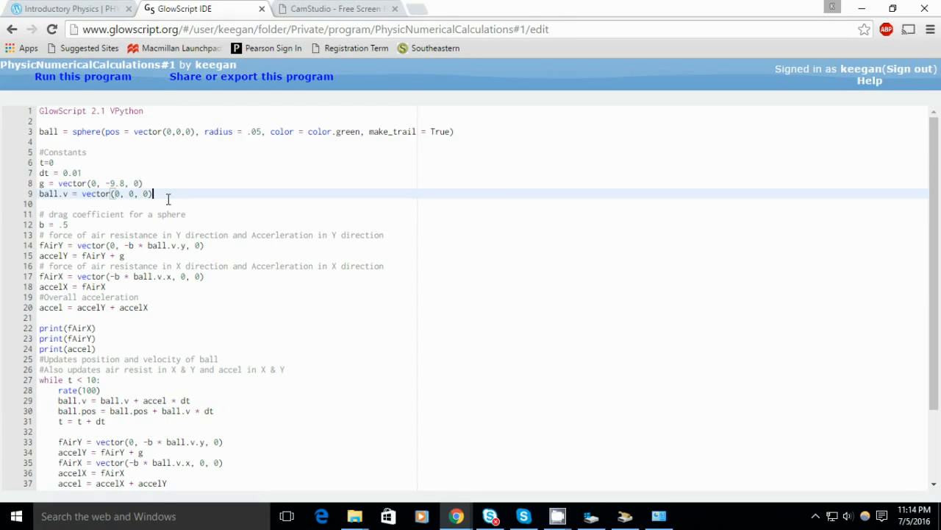
{"action": "key", "text": "ctrl+s"}
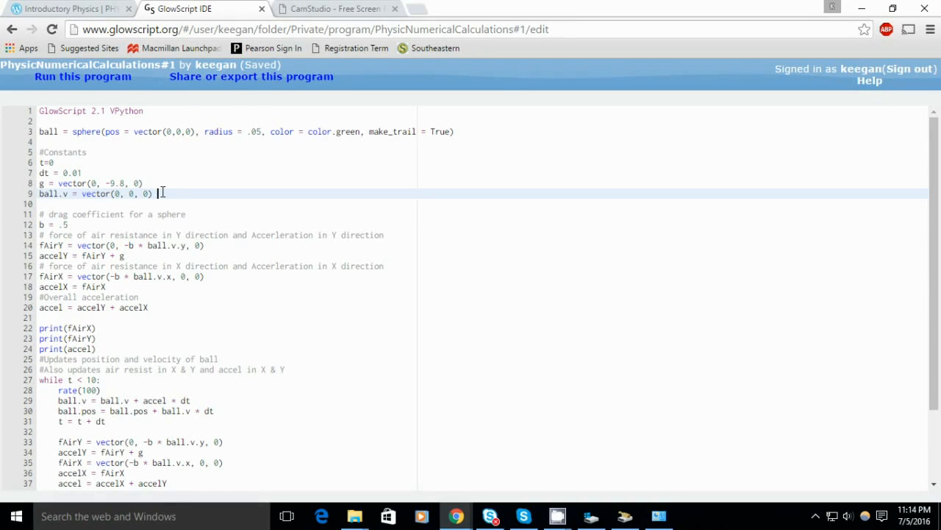
{"action": "type", "text": "1"}
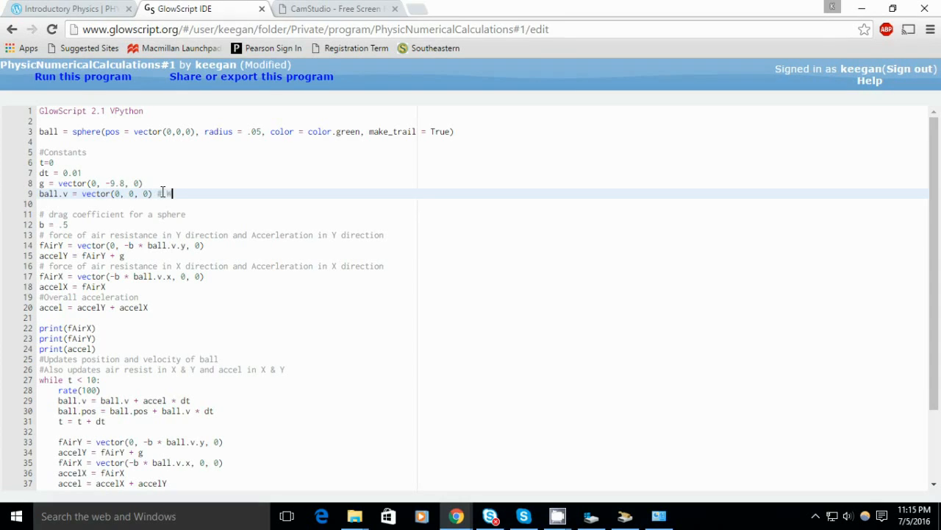
{"action": "type", "text": "With"}
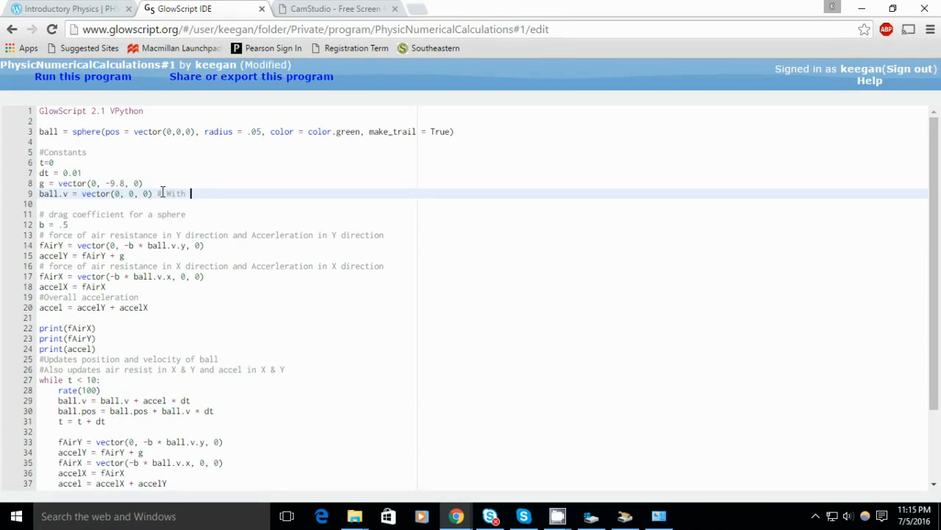
{"action": "type", "text": "0, 0, 0"}
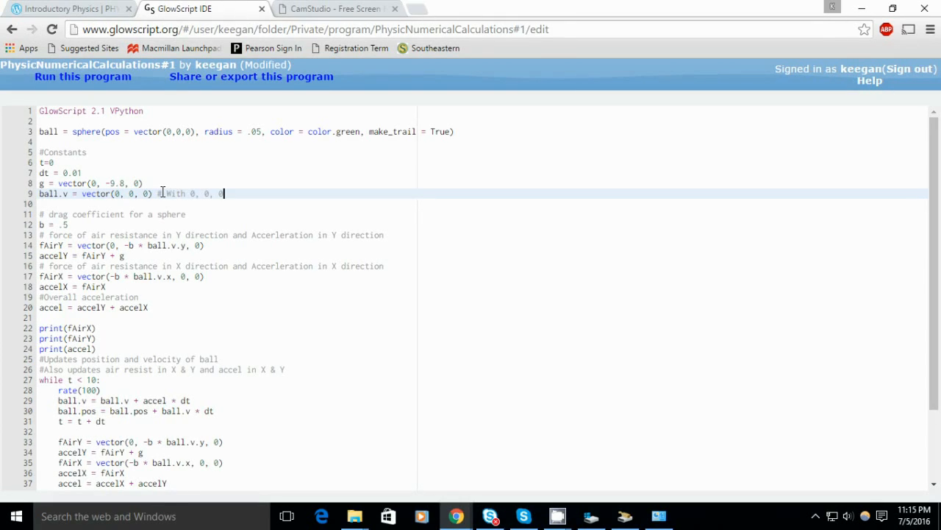
{"action": "type", "text": "reaches t"}
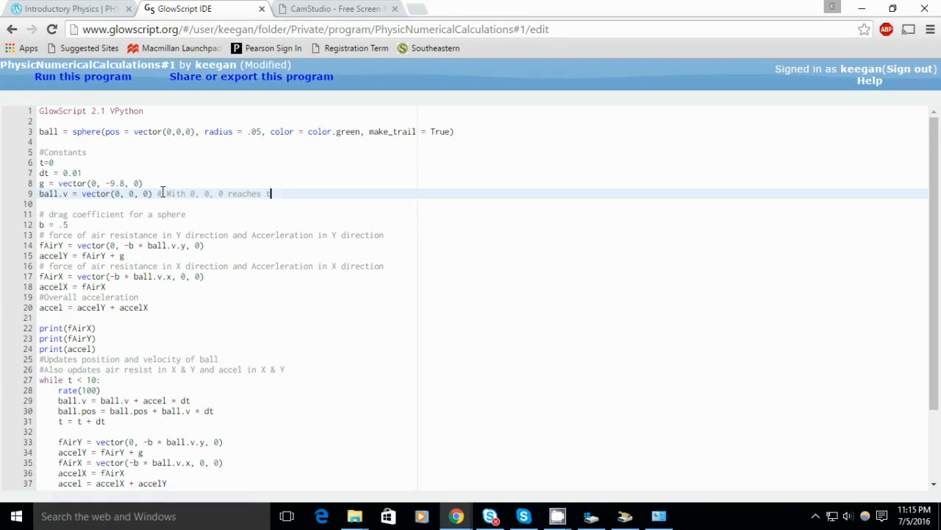
{"action": "type", "text": "erminal velocity at"}
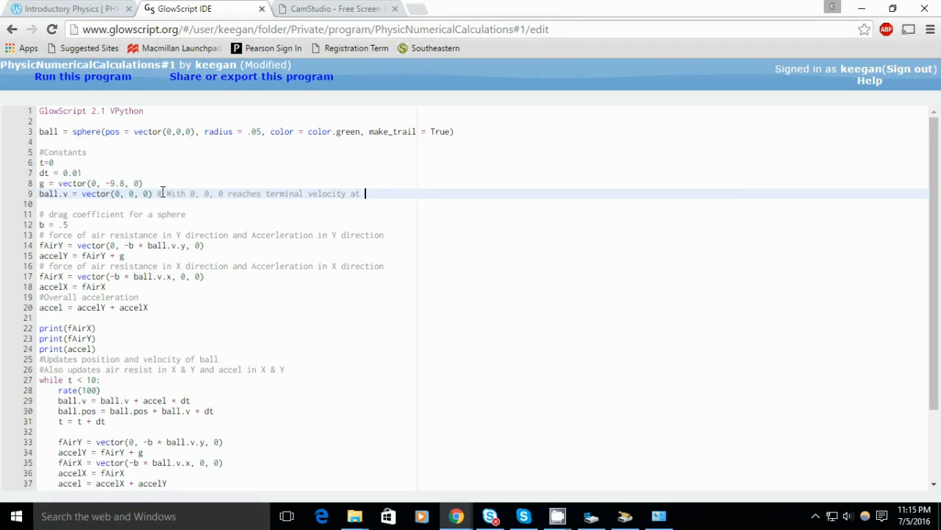
{"action": "type", "text": "19.4 m/s"}
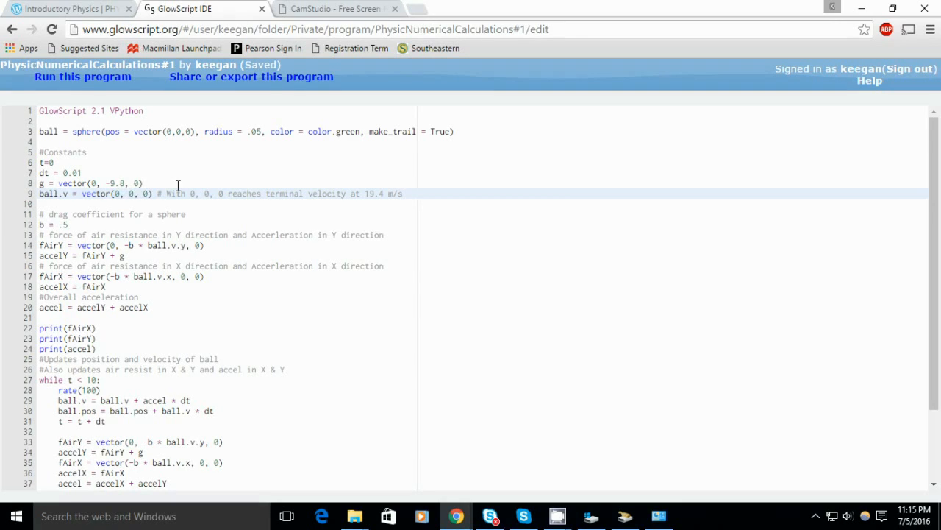
{"action": "type", "text": "60"}
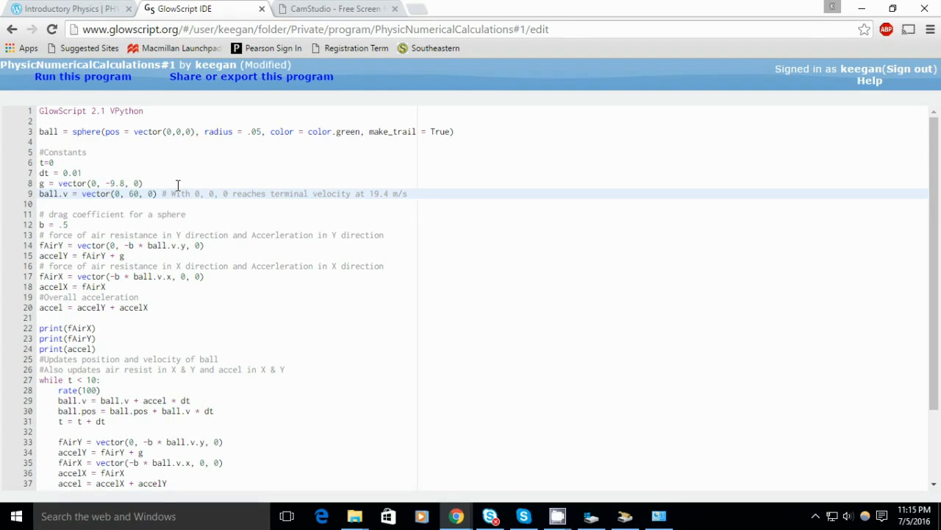
{"action": "key", "text": "ctrl+s"}
{"action": "type", "text": "4"}
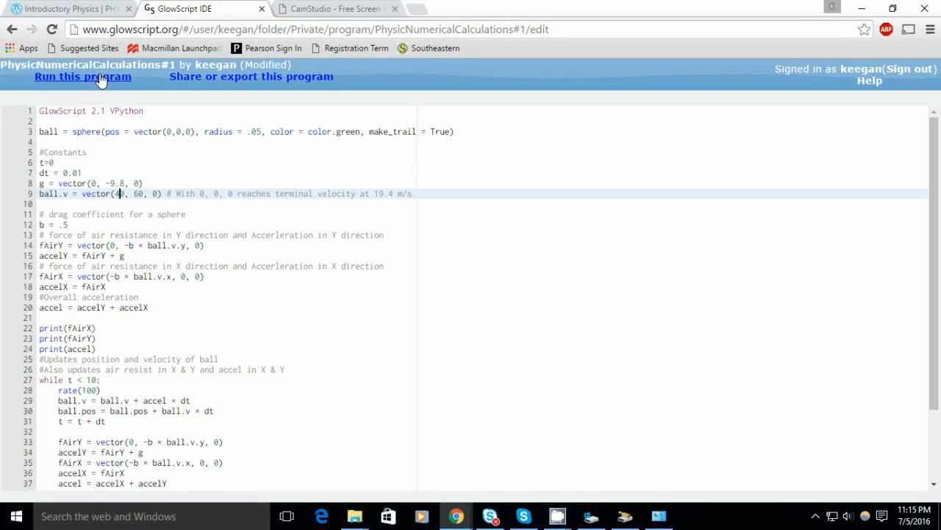
- Run the upward launch, then change ball.v to vector(50, 80, 0) and rerun
{"action": "left_click", "coordinate": [83, 77]}
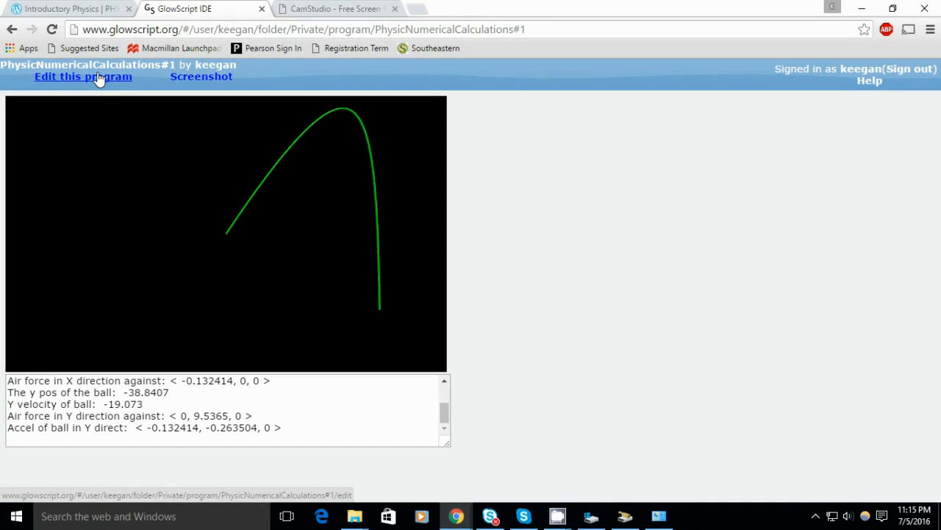
{"action": "left_click", "coordinate": [82, 76]}
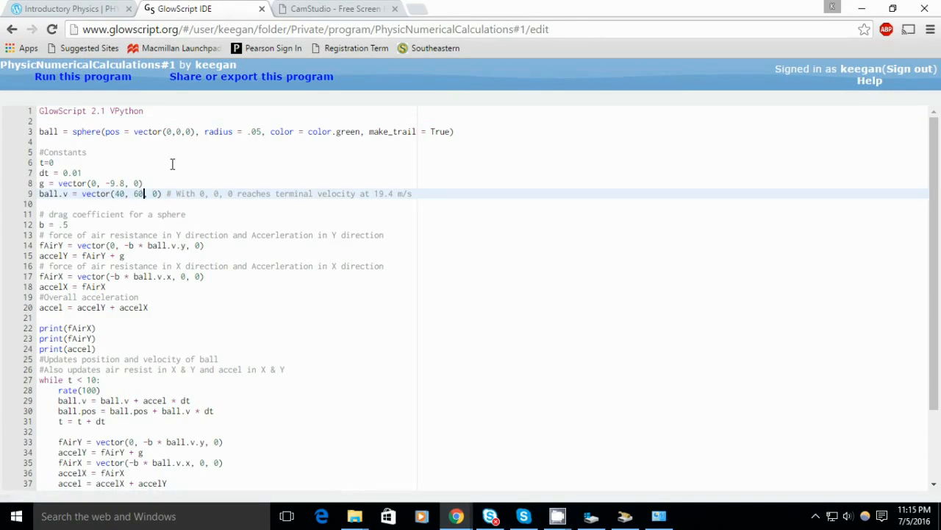
{"action": "type", "text": "8"}
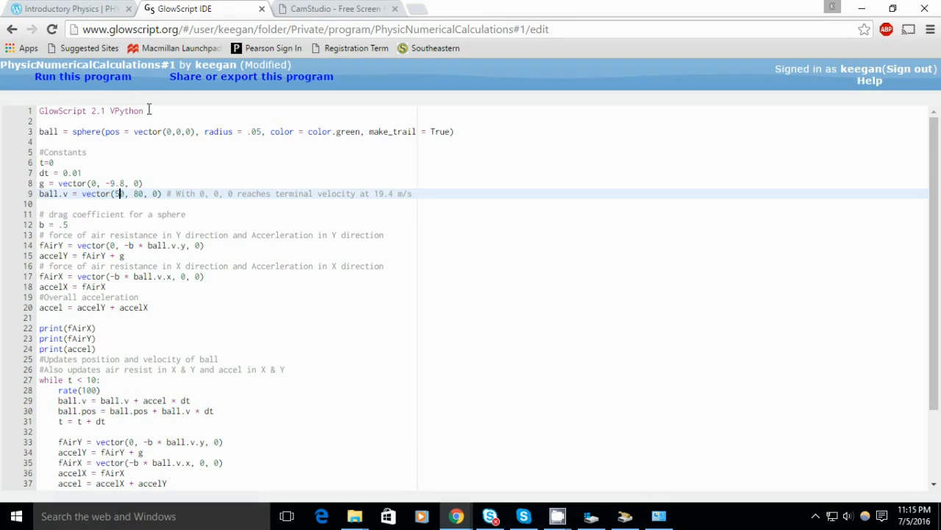
{"action": "left_click", "coordinate": [83, 76]}
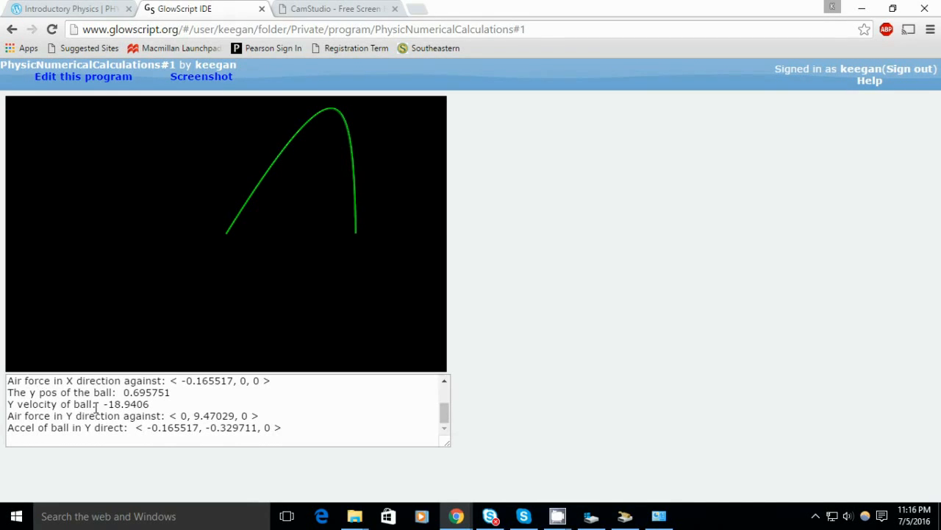
- Scroll the printed position, velocity and force output, selecting the X position line, then edit
{"action": "scroll", "scroll_direction": "up", "scroll_amount": 3}
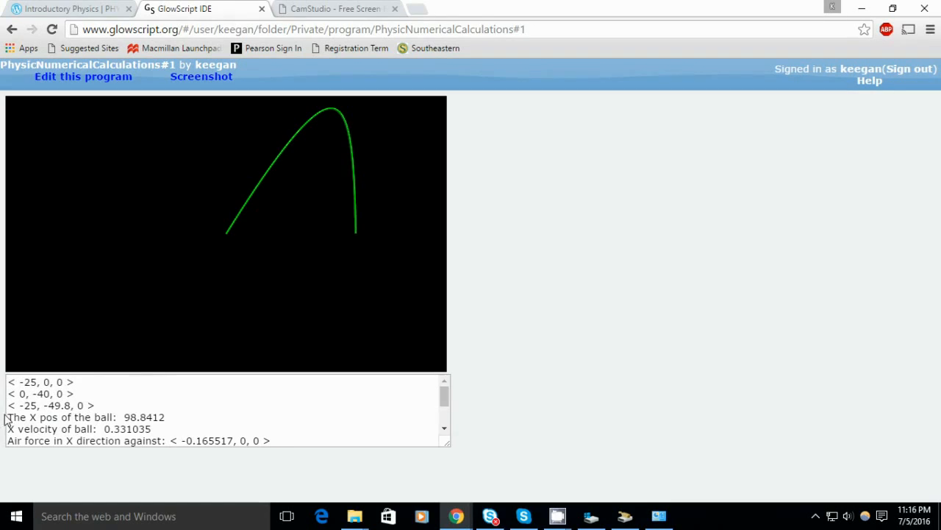
{"action": "triple_click", "coordinate": [84, 417]}
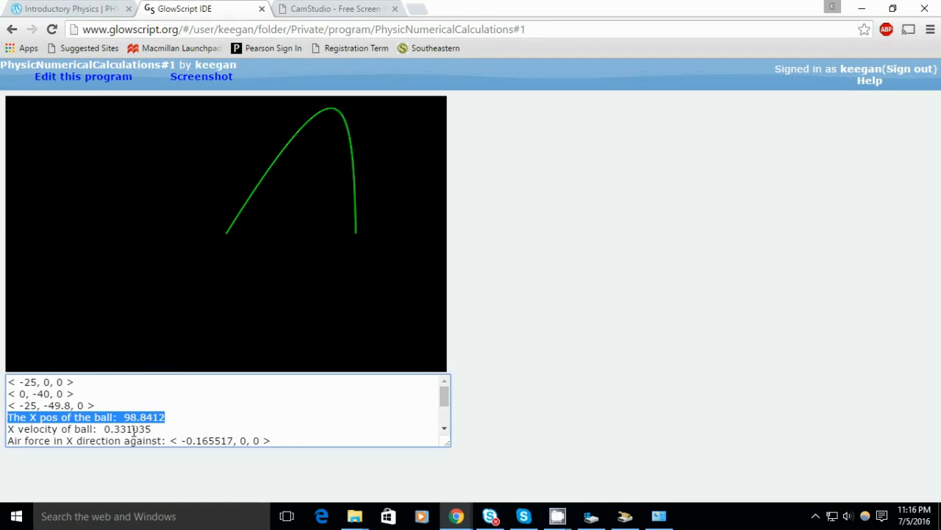
{"action": "left_click", "coordinate": [121, 429]}
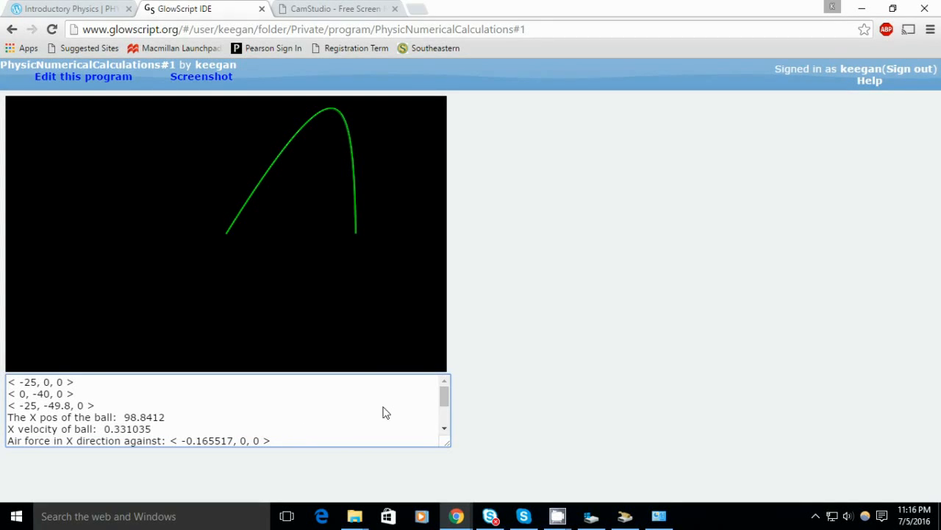
{"action": "scroll", "scroll_direction": "down", "scroll_amount": 3}
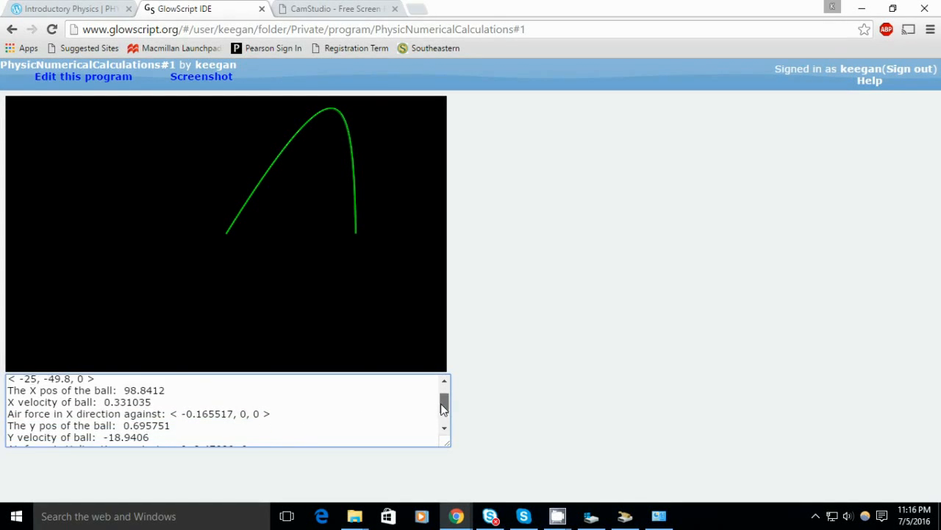
{"action": "scroll", "scroll_direction": "down", "scroll_amount": 3}
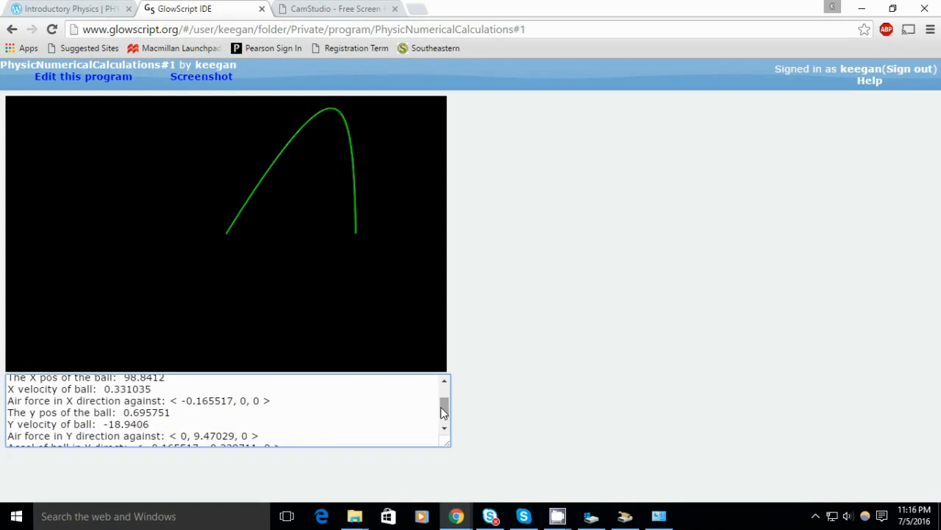
{"action": "scroll", "scroll_direction": "down", "scroll_amount": 3}
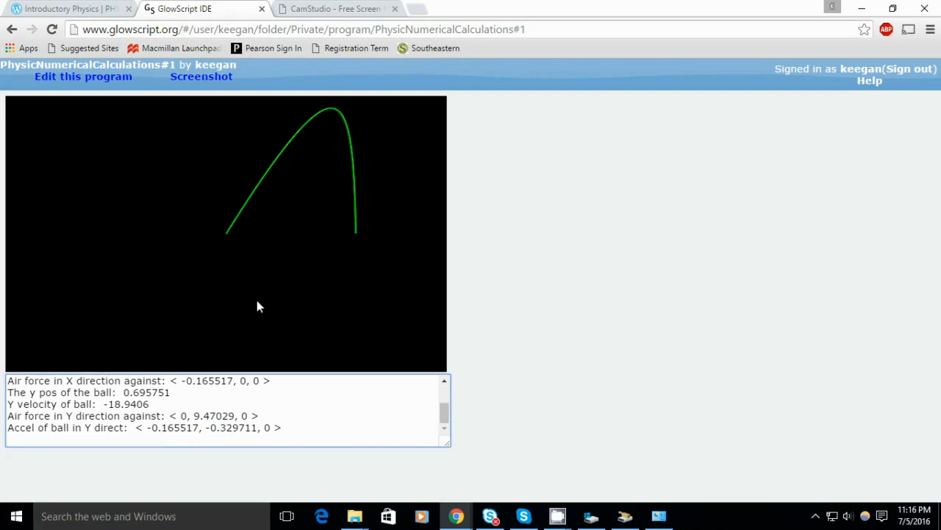
{"action": "left_click", "coordinate": [82, 77]}
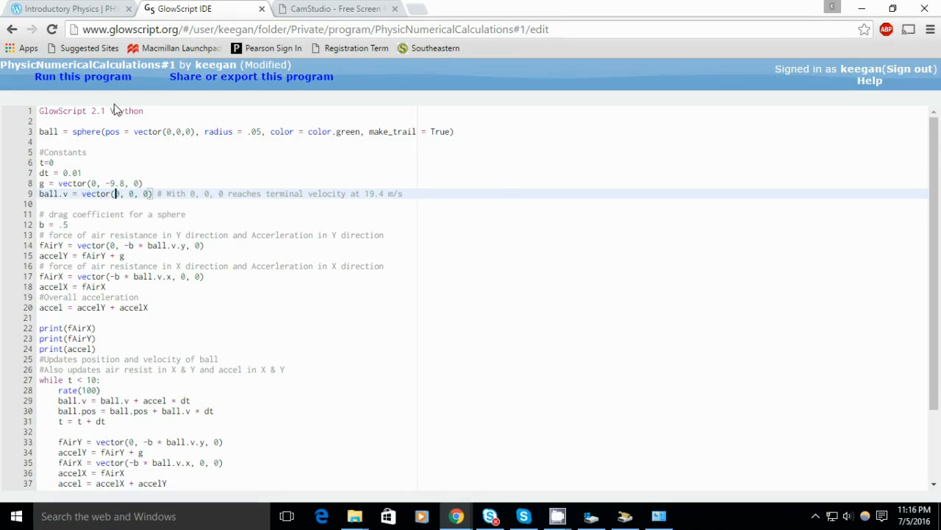
- Run with ball.v = vector(20, 20, 0) and scroll the printed output
{"action": "key", "text": "ctrl+s"}
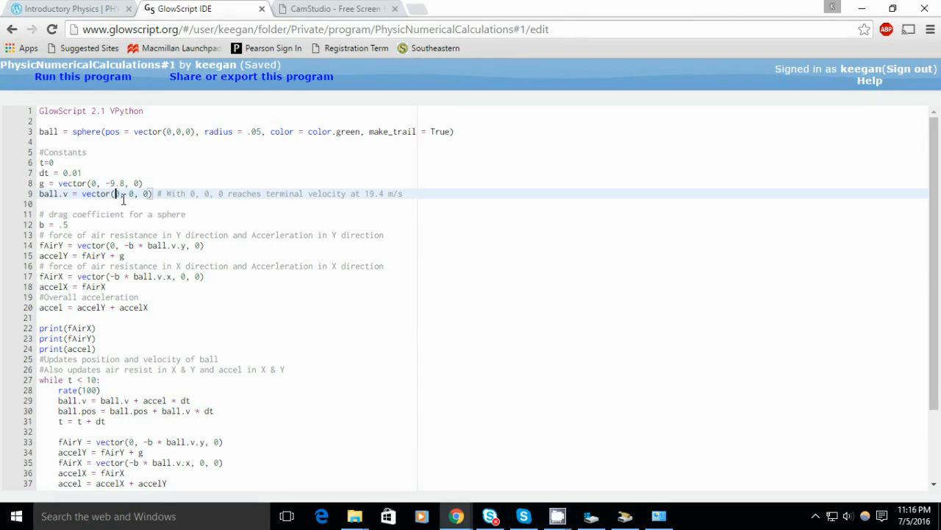
{"action": "type", "text": "20"}
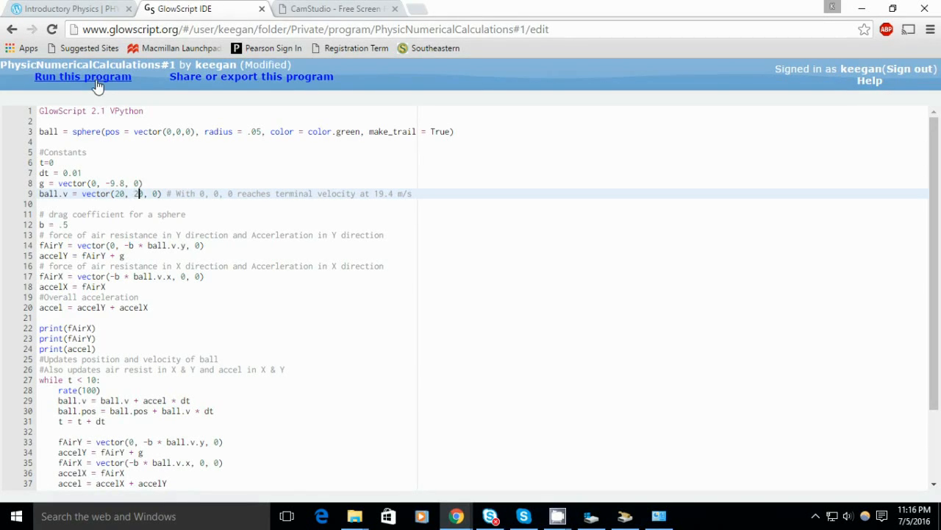
{"action": "left_click", "coordinate": [83, 77]}
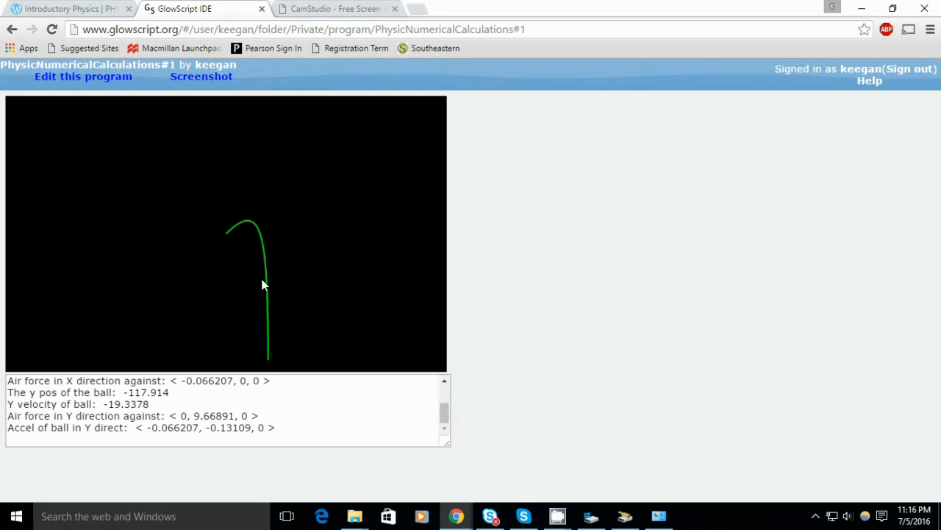
{"action": "scroll", "scroll_direction": "up", "scroll_amount": 3}
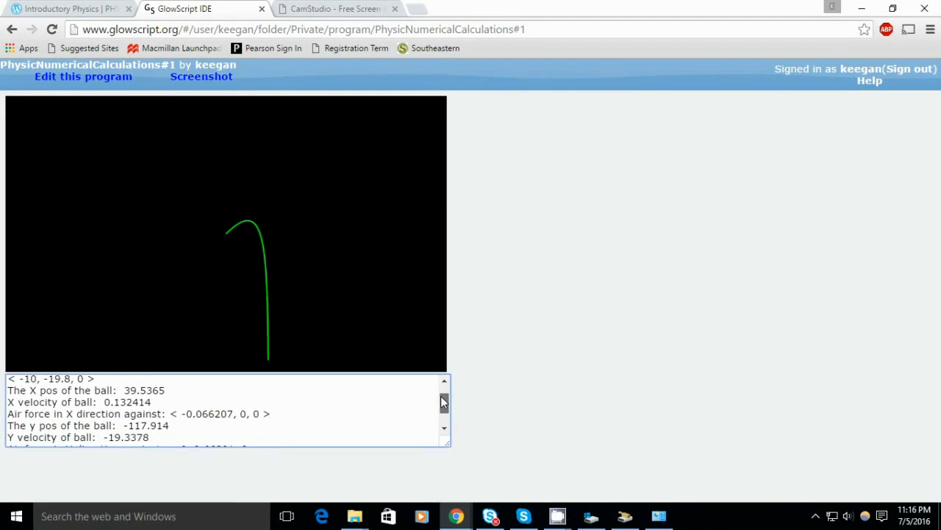
{"action": "scroll", "scroll_direction": "down", "scroll_amount": 3}
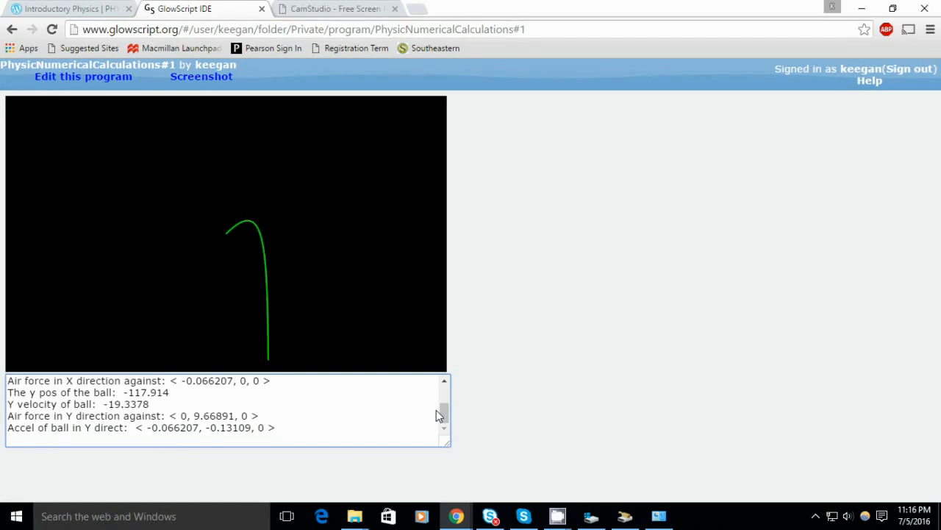
{"action": "mouse_move", "coordinate": [85, 280]}
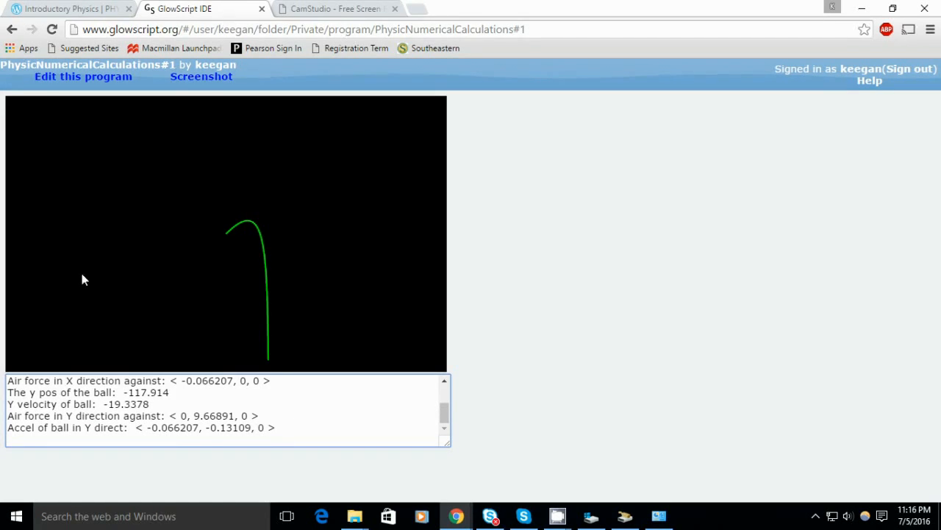
{"action": "mouse_move", "coordinate": [555, 475]}
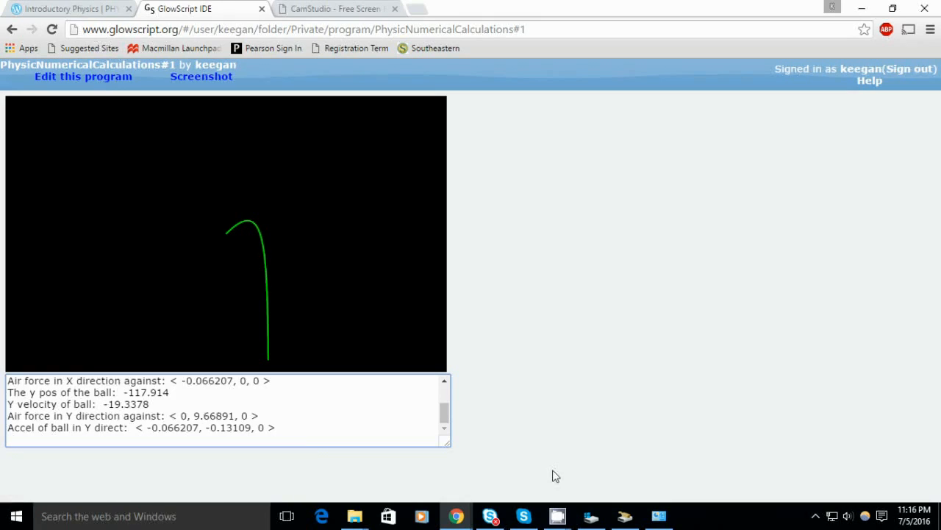
{"action": "left_click", "coordinate": [83, 75]}
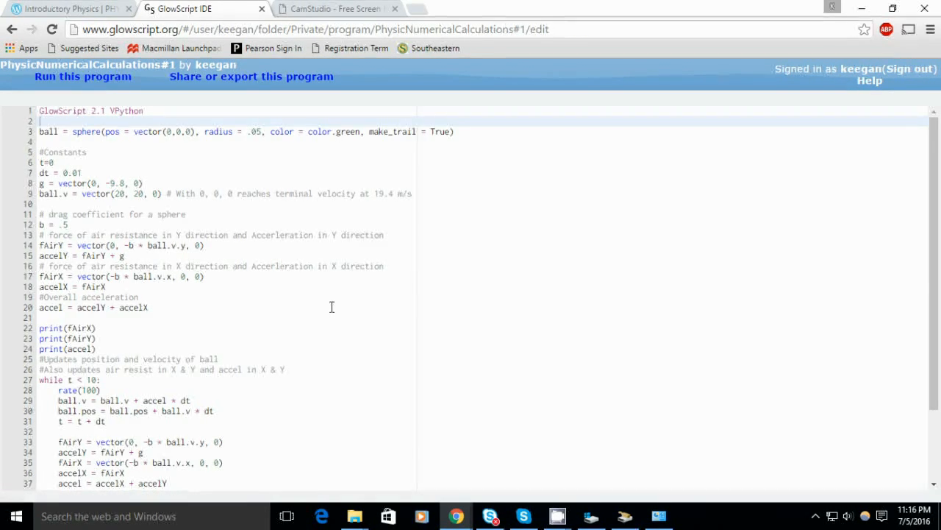
- Scroll the code down to the print statements on lines 40–46
{"action": "scroll", "scroll_direction": "down", "scroll_amount": 3}
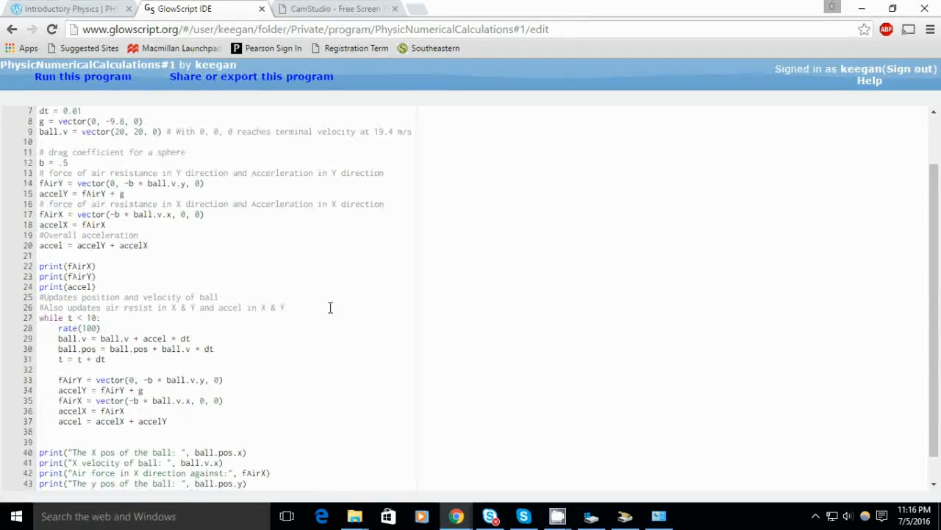
{"action": "scroll", "scroll_direction": "down", "scroll_amount": 3}
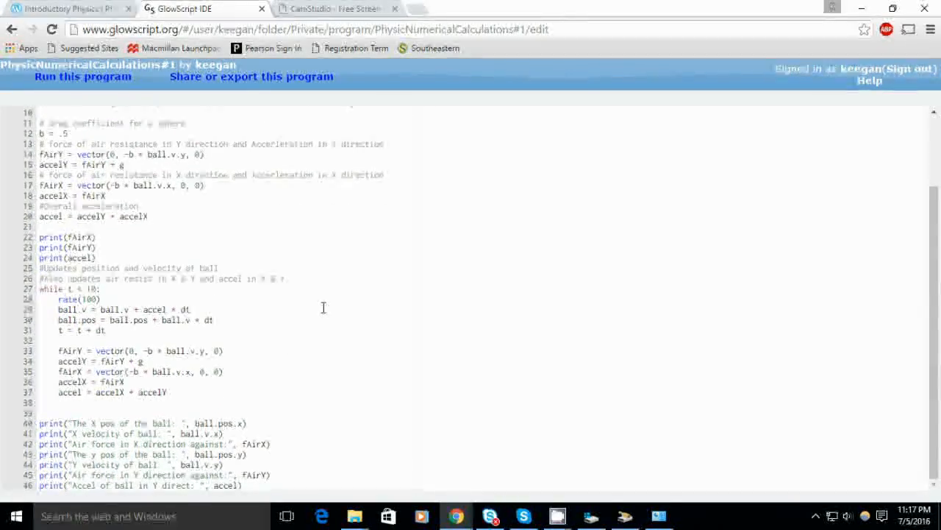